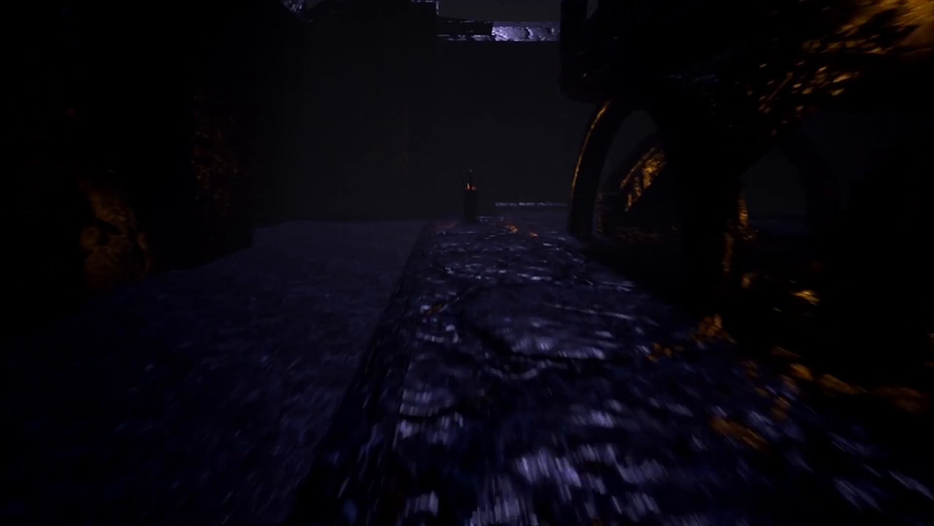
{"action": "mouse_move", "coordinate": [467, 262]}
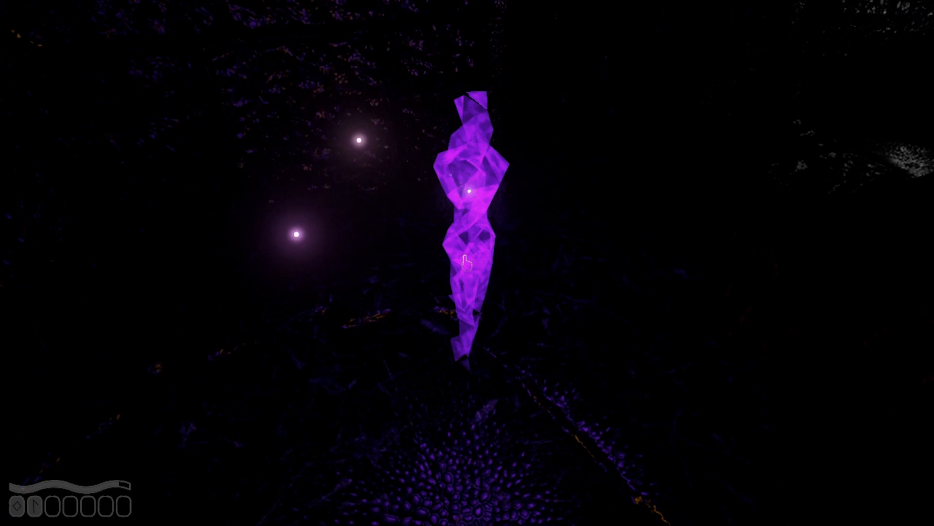
Step: Commune with the purple soul, hearing 'They laid me under cold stone' and earning a key emblem
{"action": "left_click", "coordinate": [469, 257]}
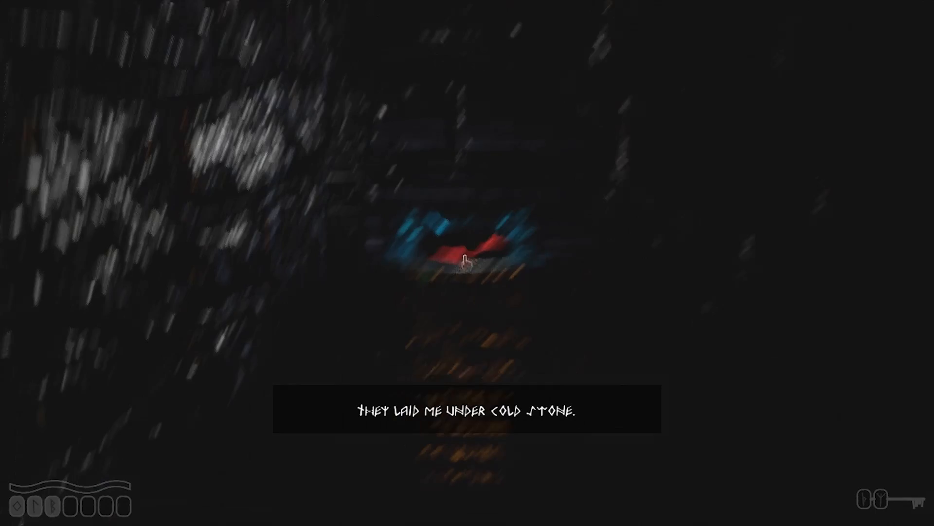